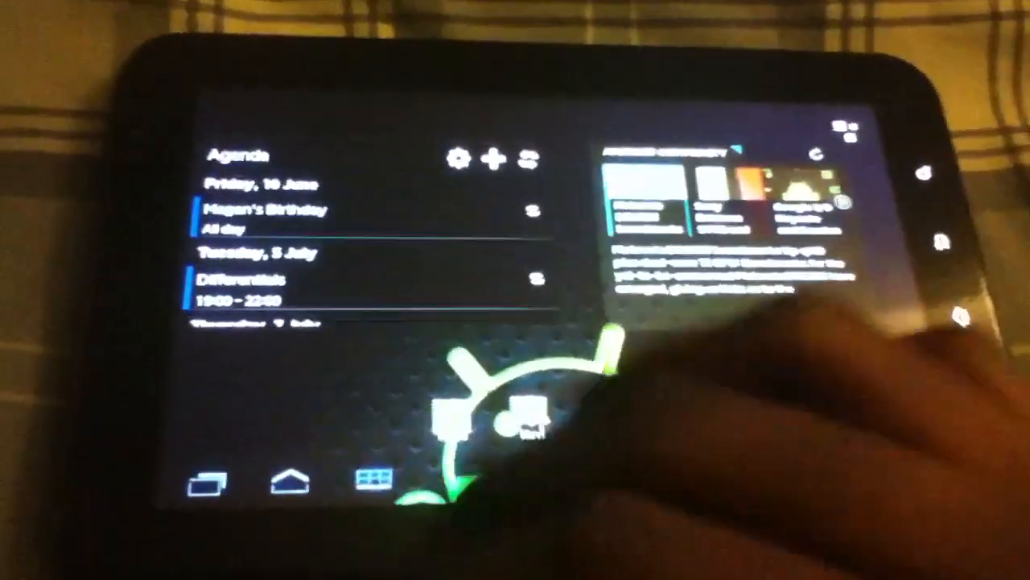
# Move across the home screens to reach the agenda widget page and the clock widget page.
pyautogui.click(296, 487)
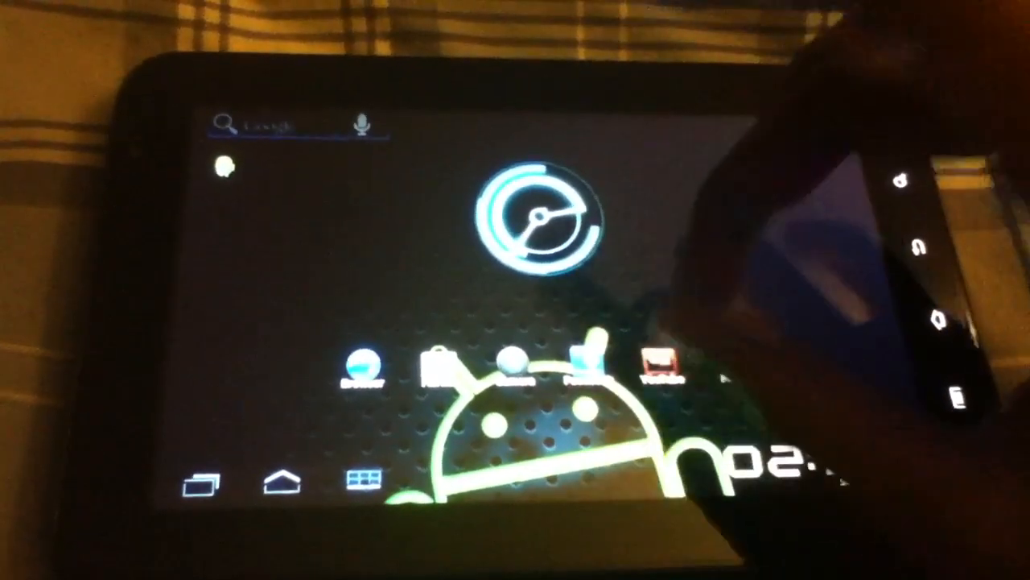
pyautogui.click(660, 367)
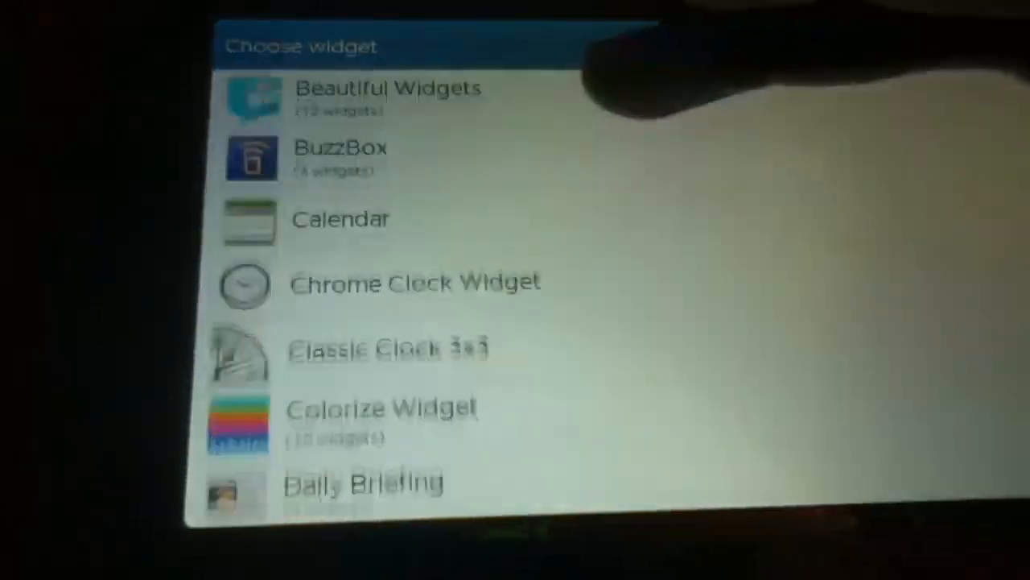
# Scroll through the Choose widget list to see the available widgets.
pyautogui.scroll(-3)
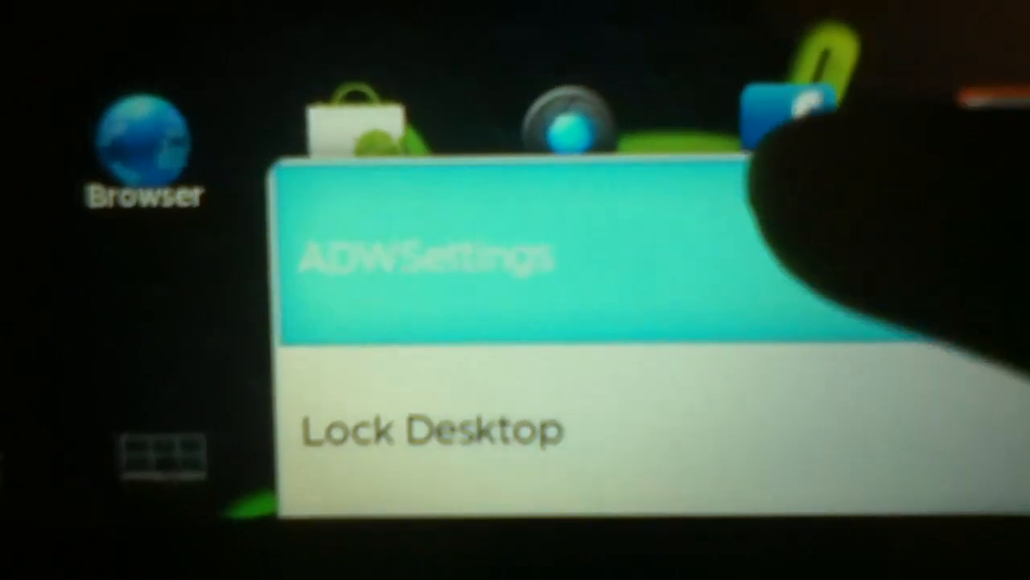
# Enter ADWSettings from the launcher menu to reach the screen preferences.
pyautogui.click(435, 257)
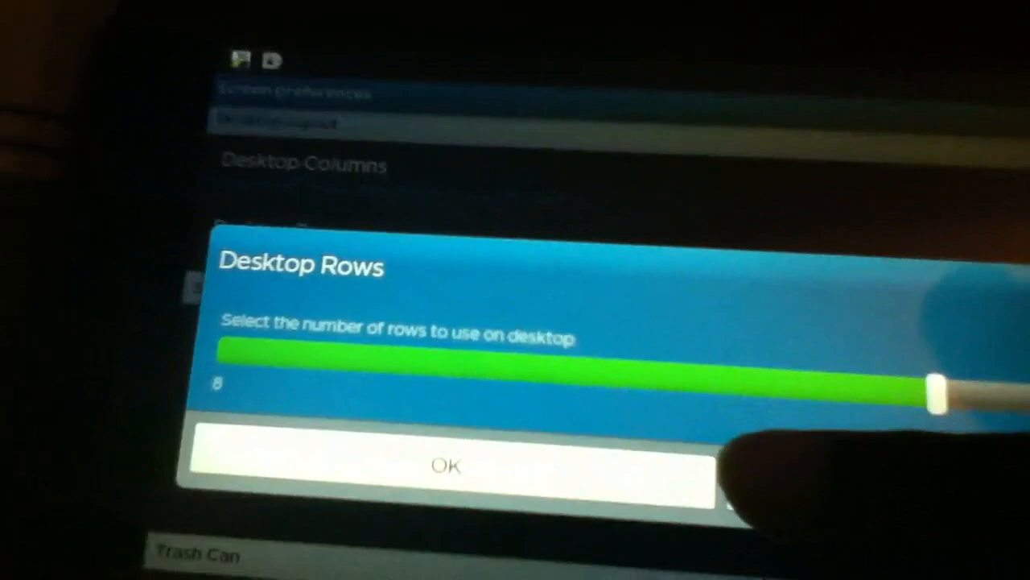
# Confirm 8 desktop rows, then review Home Orientation and cancel without changing it.
pyautogui.click(445, 464)
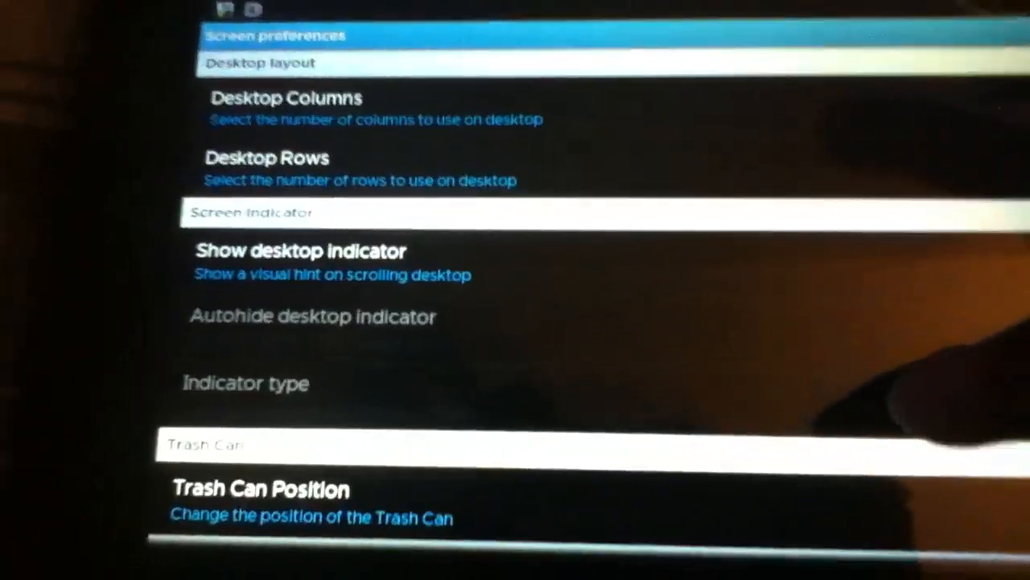
pyautogui.scroll(-3)
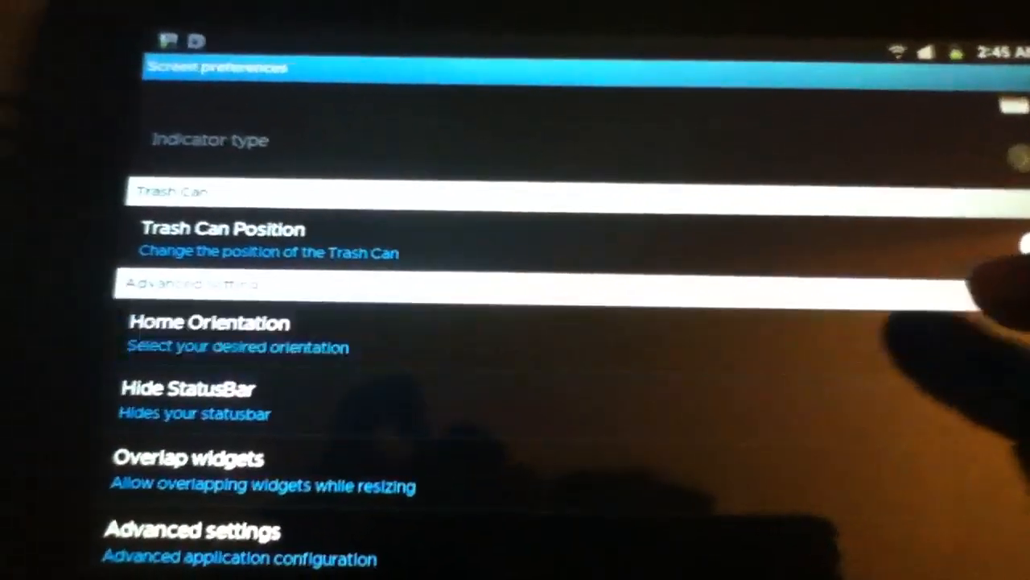
pyautogui.click(207, 322)
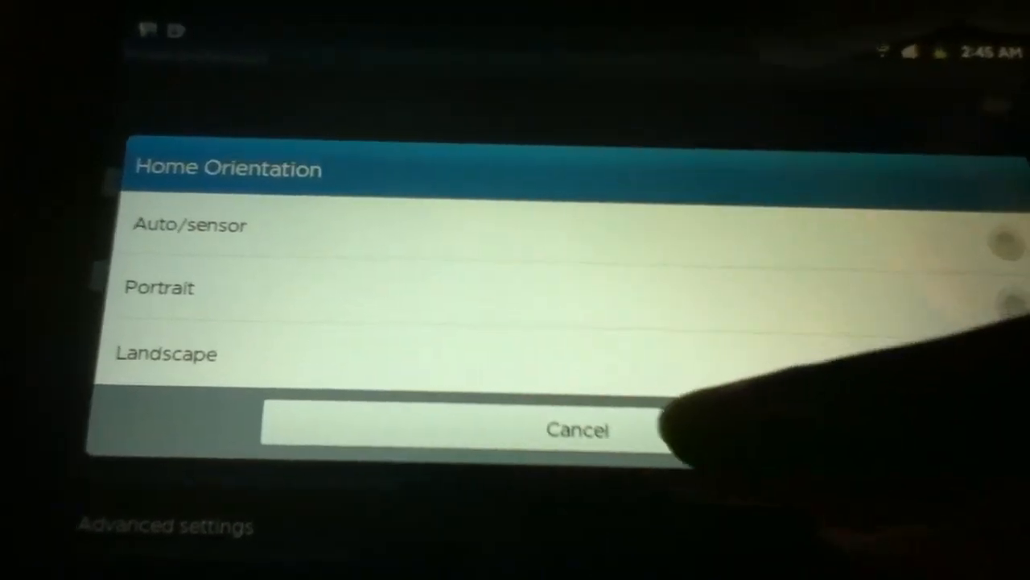
pyautogui.click(576, 428)
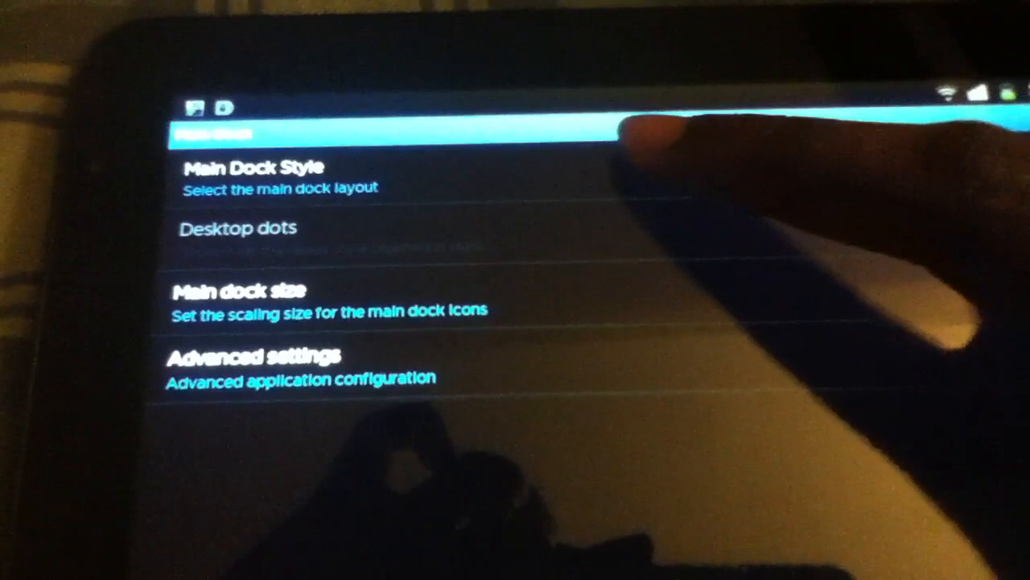
# Go through the App Drawer settings and return to the main ADWSettings list.
pyautogui.click(249, 177)
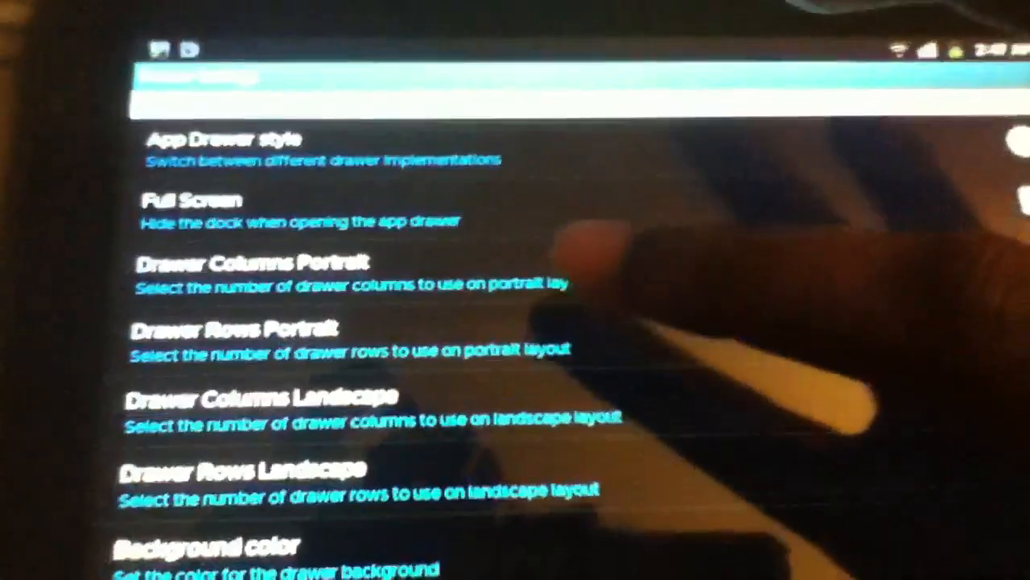
pyautogui.click(209, 148)
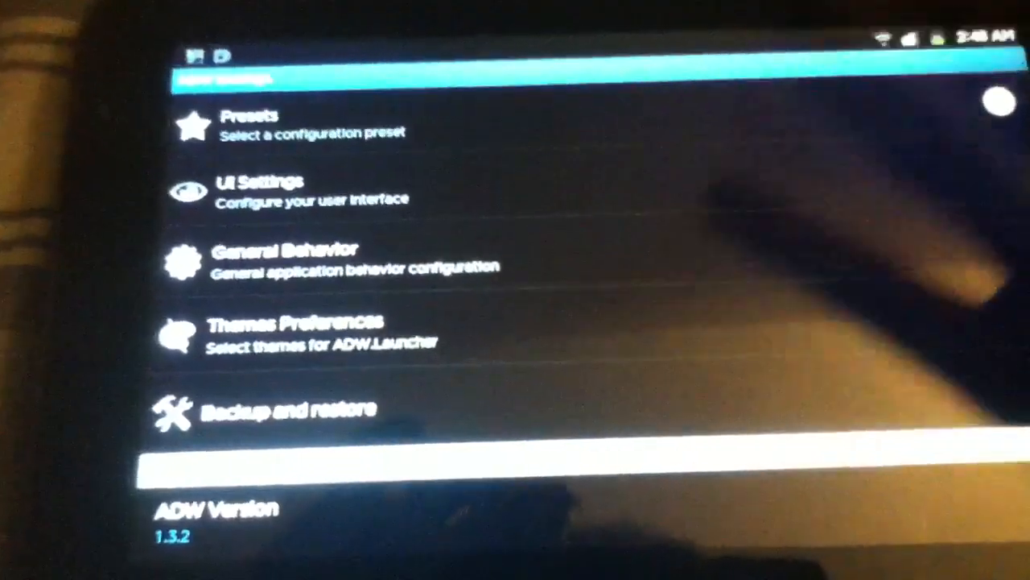
# In General Behavior's animation settings, choose the screen transition effect.
pyautogui.click(282, 258)
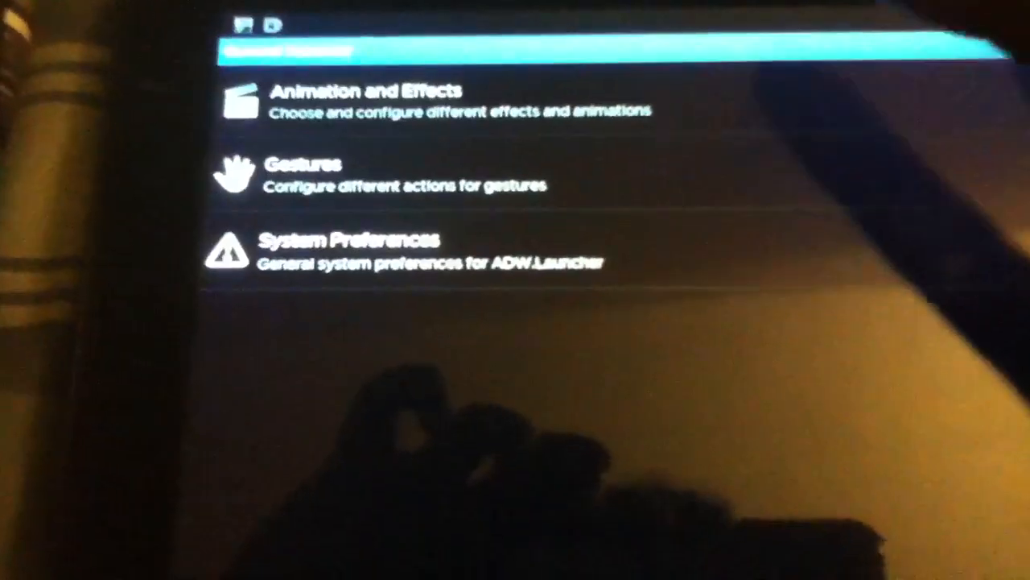
pyautogui.click(362, 100)
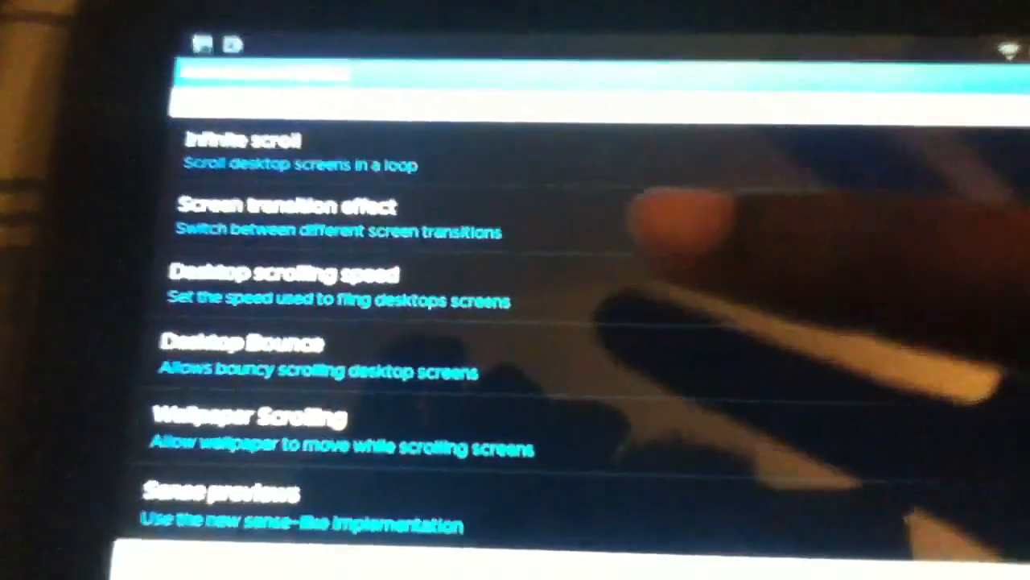
pyautogui.click(286, 206)
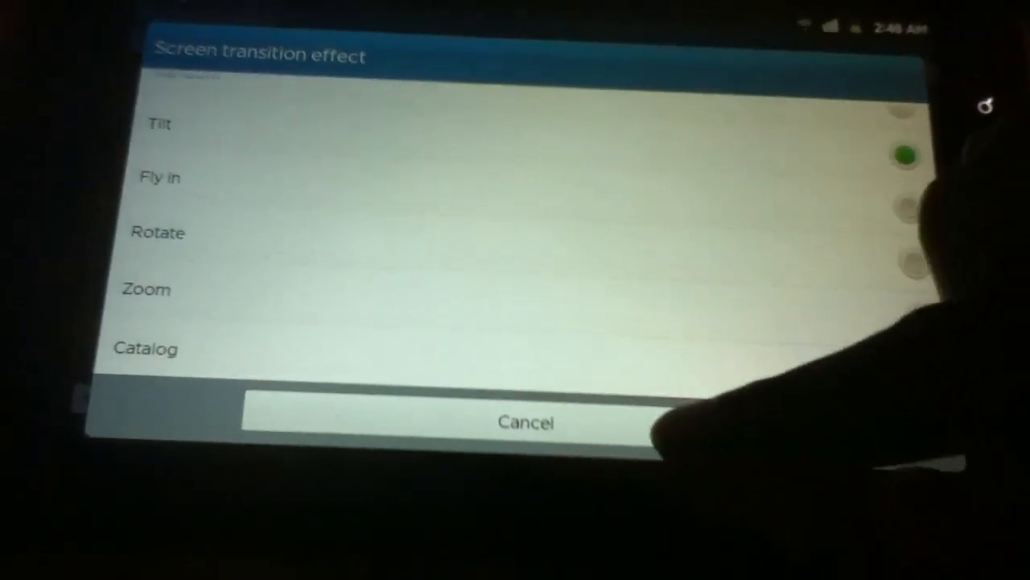
pyautogui.click(525, 422)
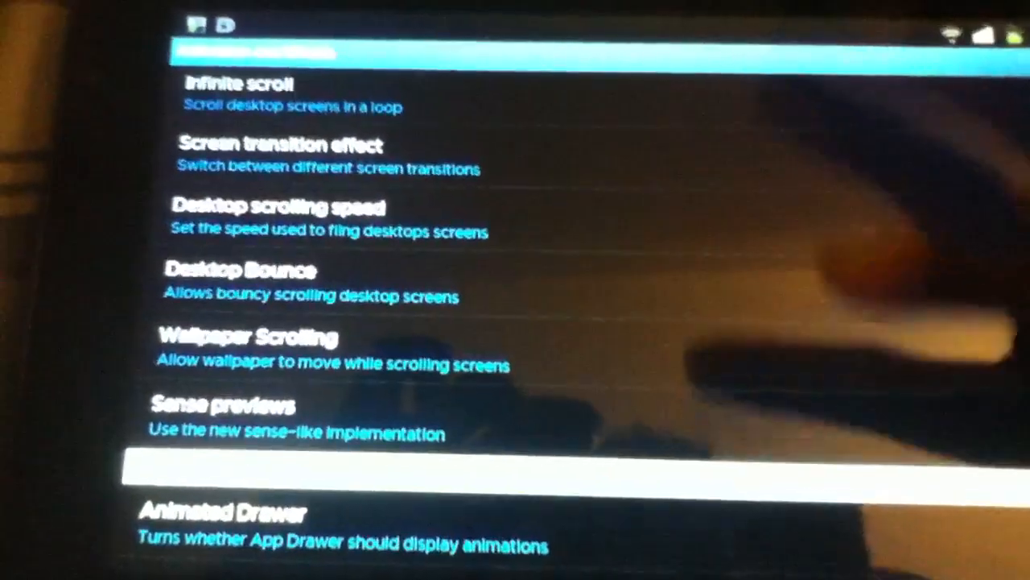
# Set desktop scrolling speed to 329 and desktop bounce to 0.
pyautogui.click(282, 206)
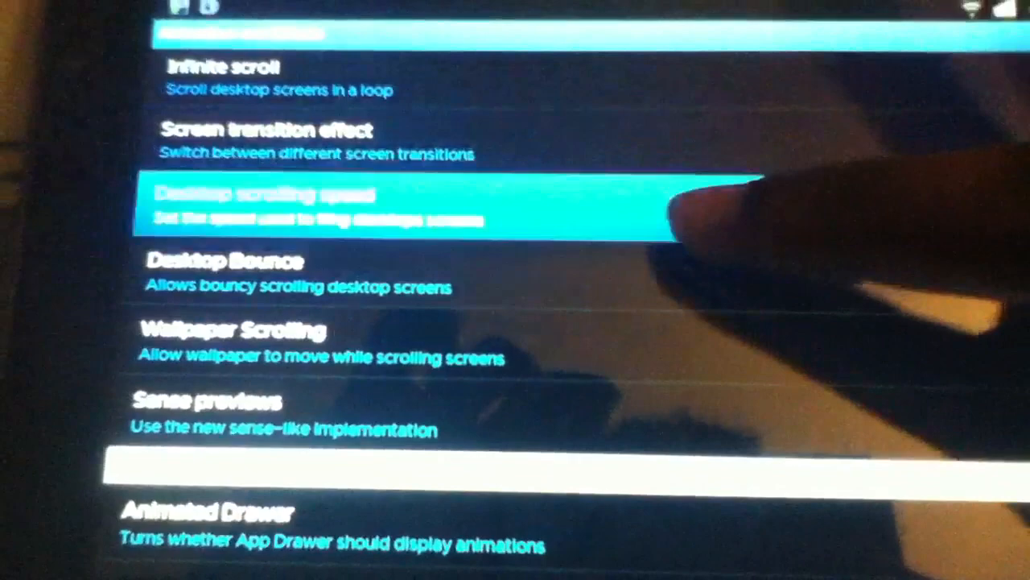
pyautogui.click(322, 206)
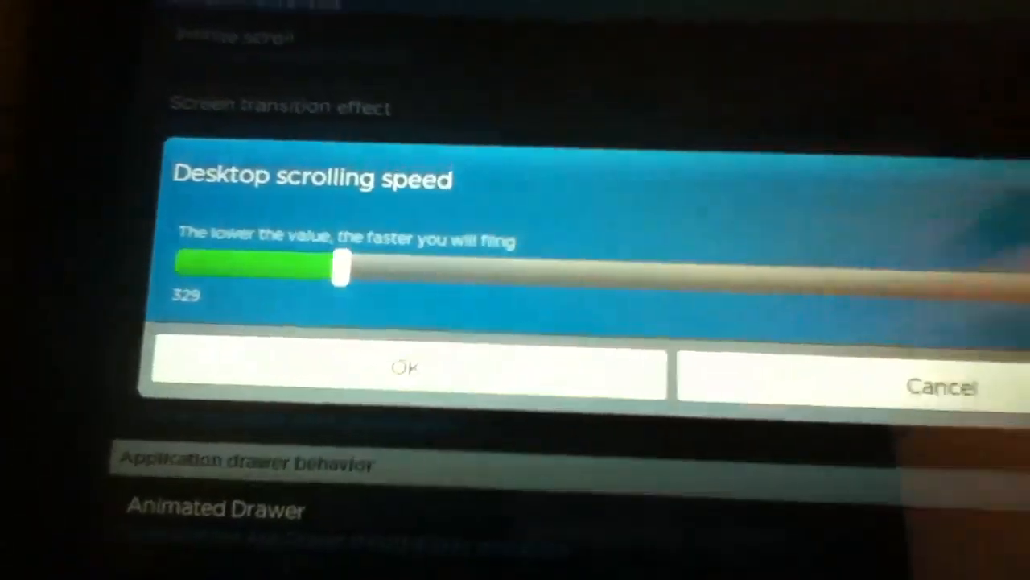
pyautogui.click(405, 370)
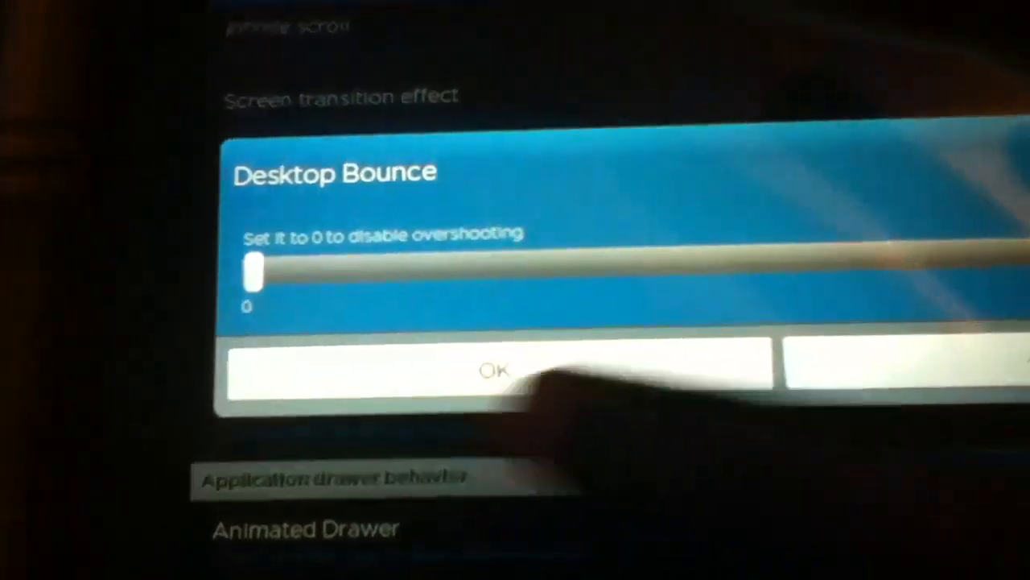
pyautogui.click(496, 368)
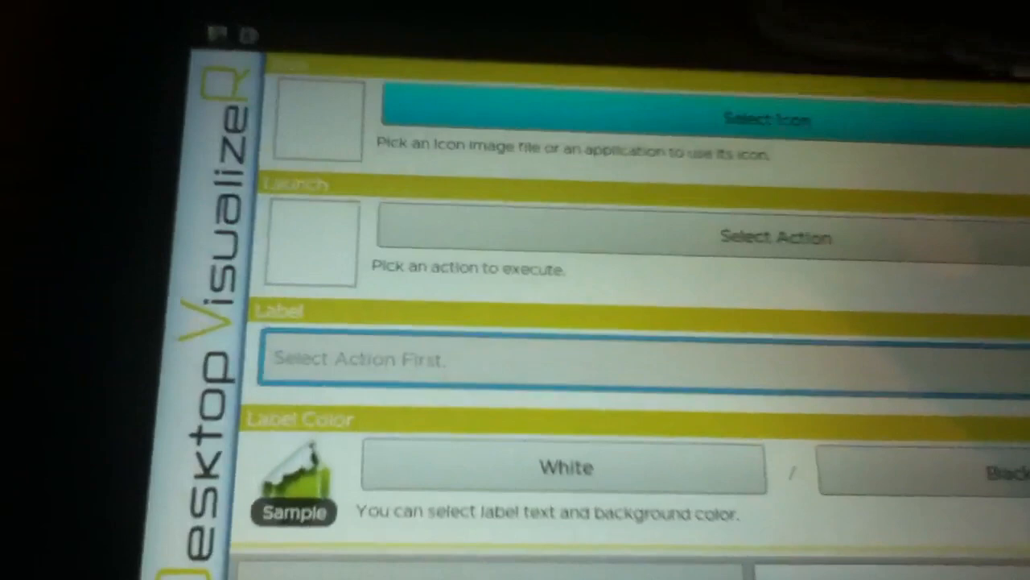
# Set the new icon's action to Launch Application and browse the Select Application list.
pyautogui.click(772, 119)
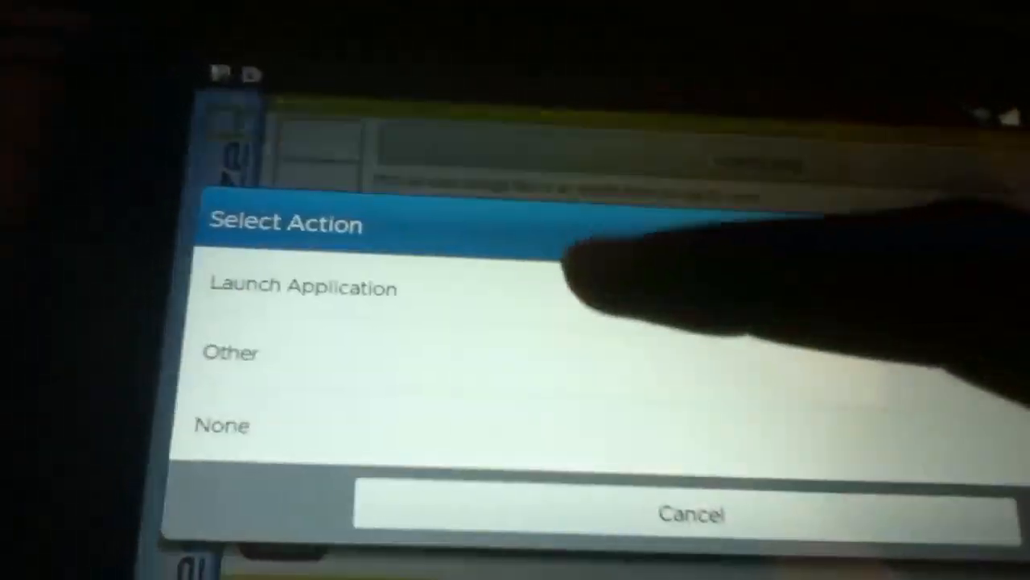
pyautogui.click(302, 287)
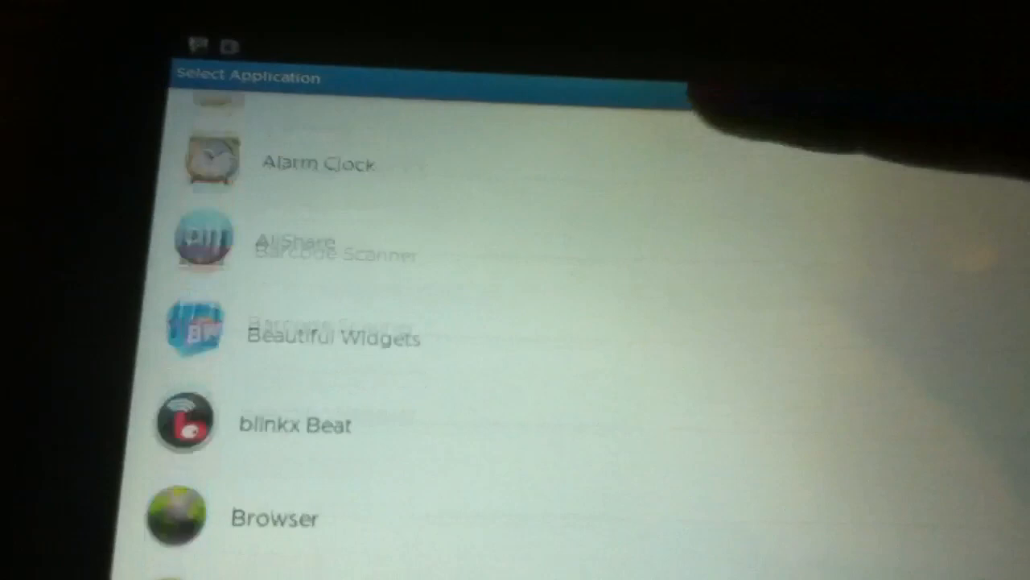
pyautogui.scroll(-3)
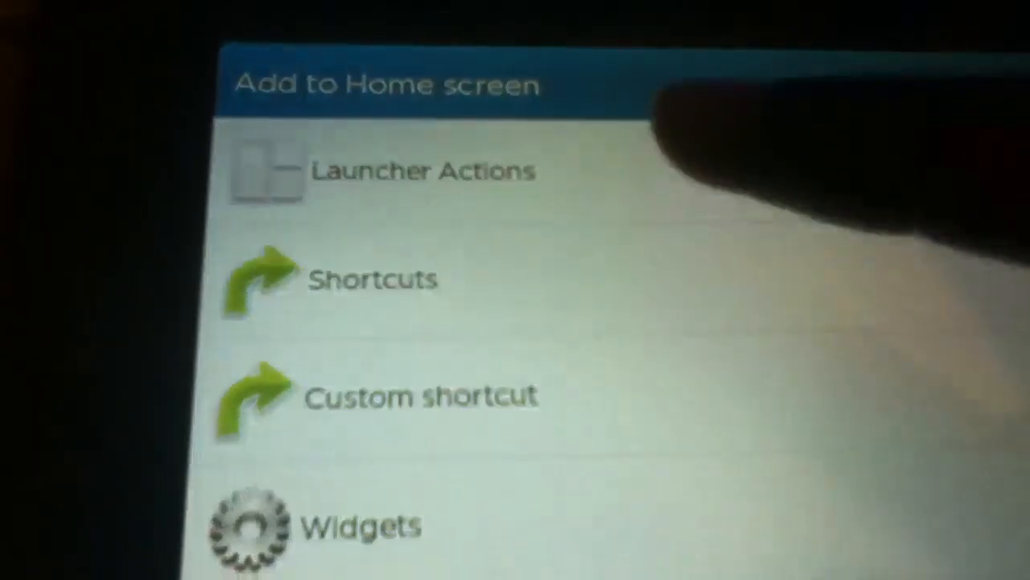
# Choose Launcher Actions from the Add to Home screen menu.
pyautogui.click(422, 171)
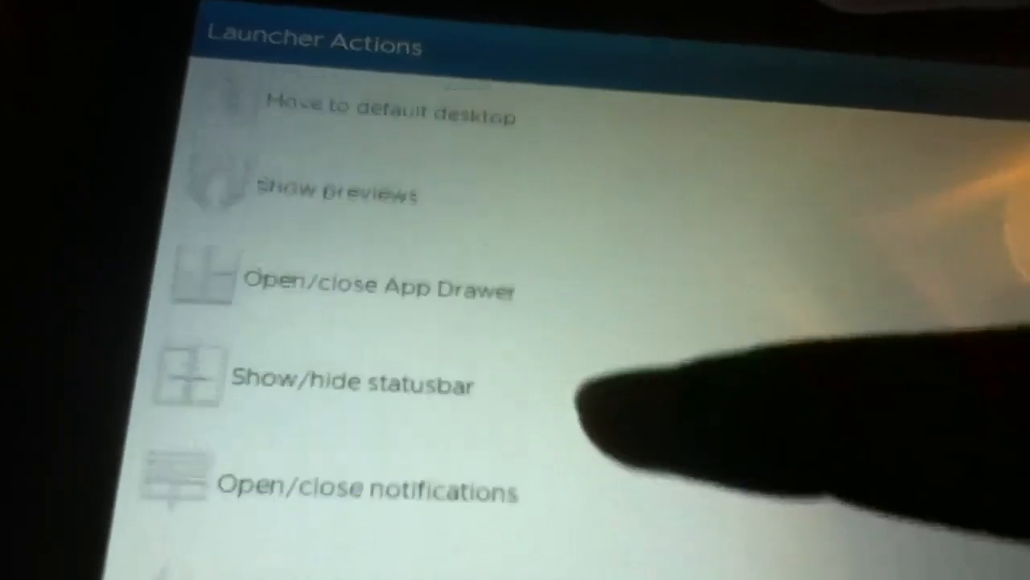
pyautogui.scroll(-3)
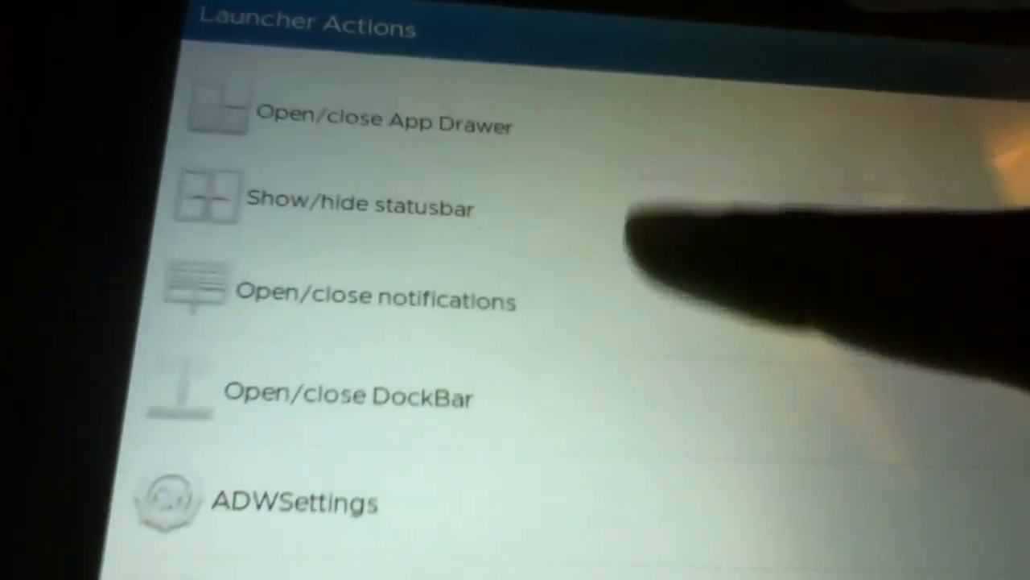
pyautogui.scroll(-3)
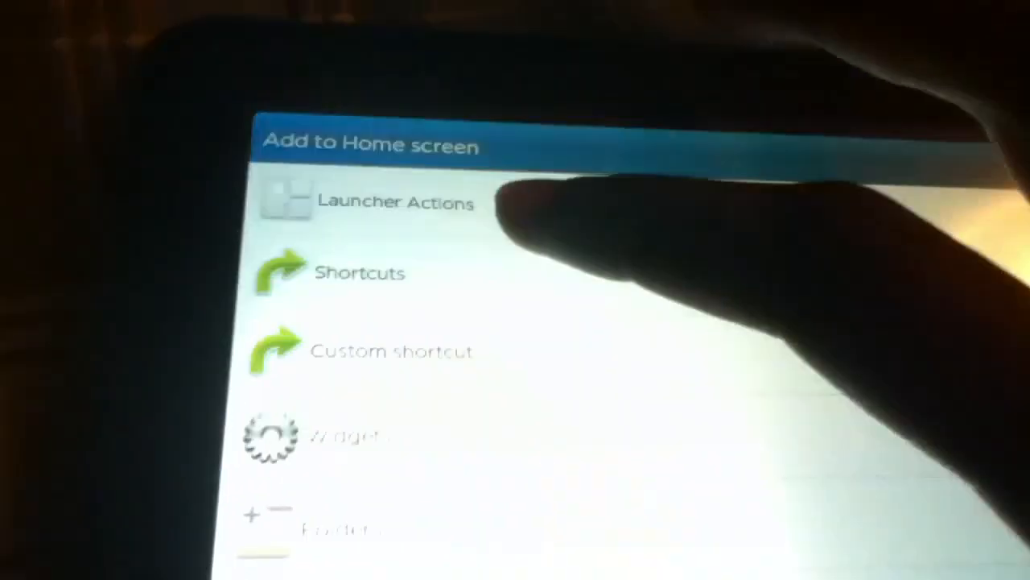
# Choose Launcher Actions to add another launcher-action shortcut.
pyautogui.click(395, 201)
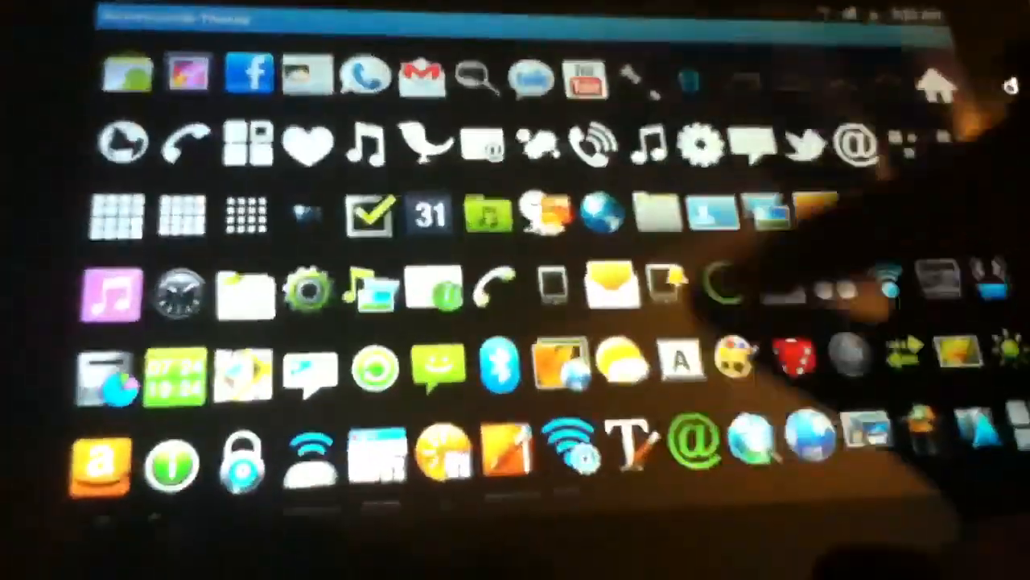
# Scroll the themed icon grid to find a Honeycomb icon for the shortcut.
pyautogui.scroll(-3)
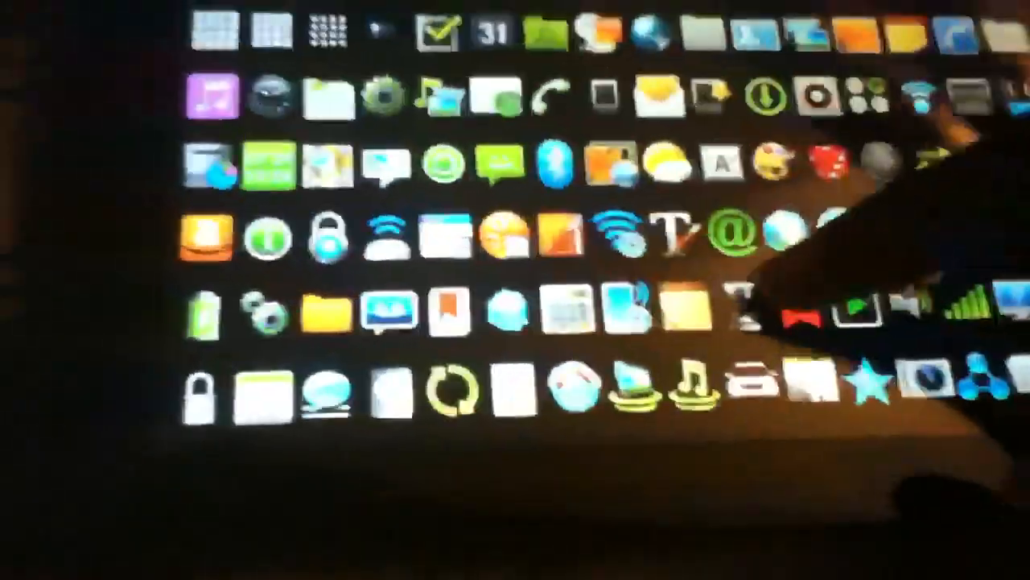